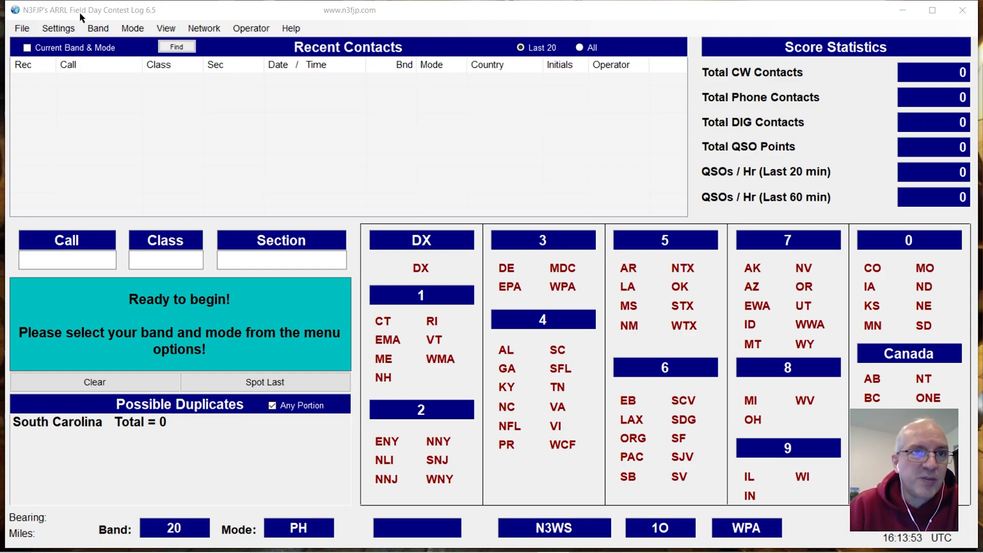
pyautogui.moveTo(260, 111)
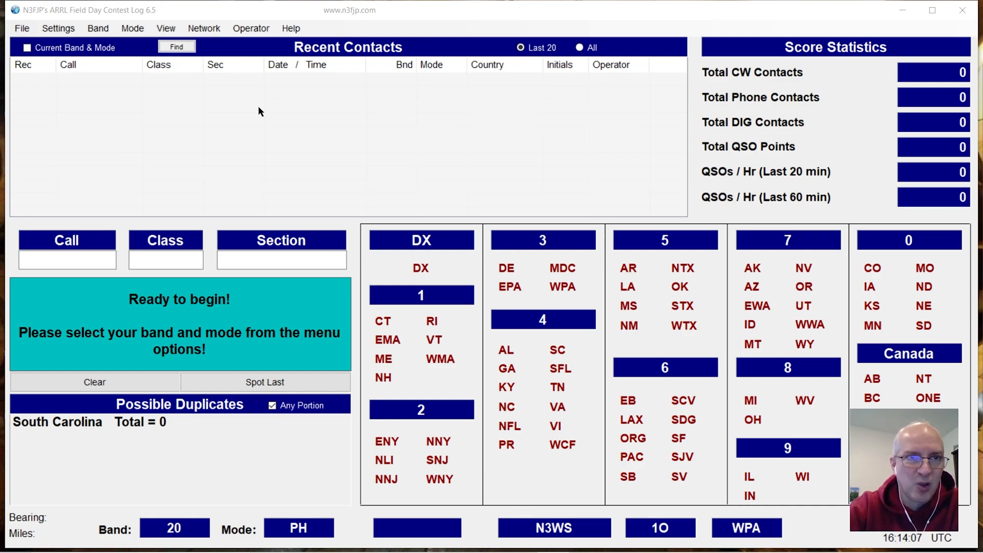
# Step: Log KM9G as class 1H, section WI on 20 m phone, then start entering AA0Z
pyautogui.click(67, 259)
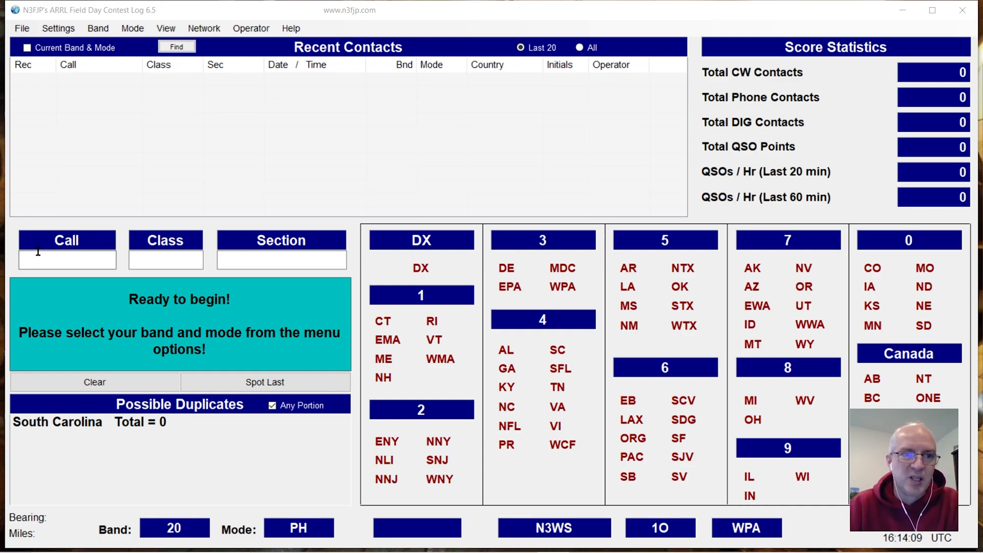
pyautogui.click(67, 259)
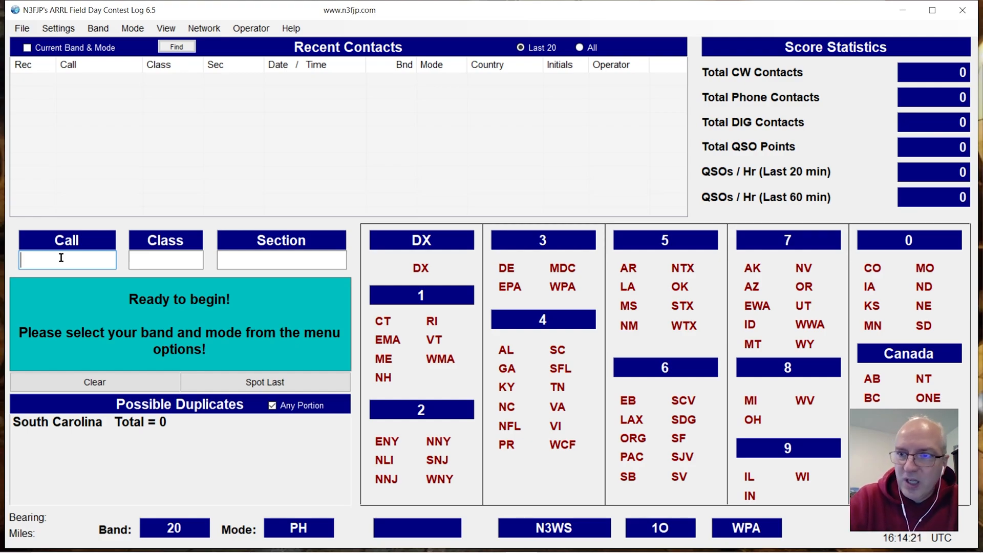
pyautogui.write('KM9G')
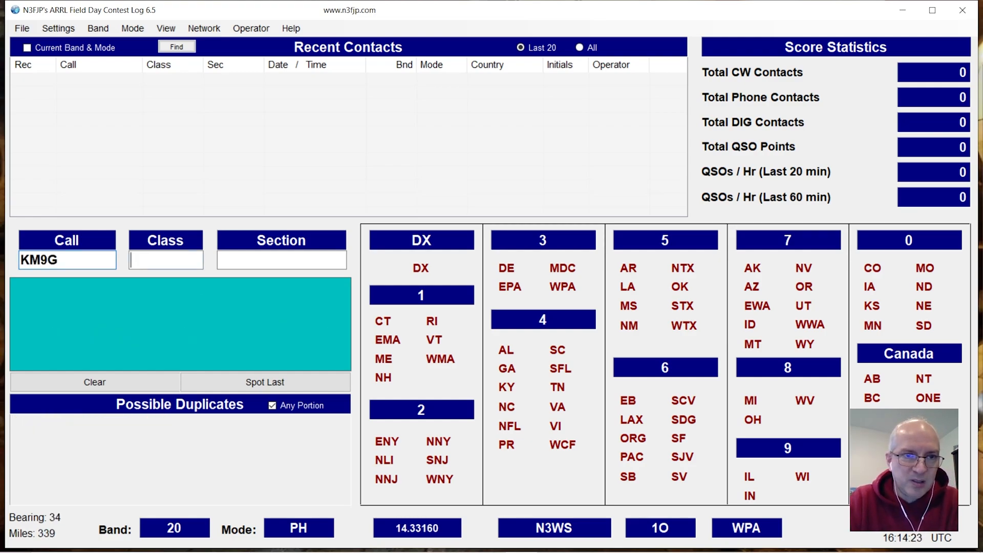
pyautogui.write('1H')
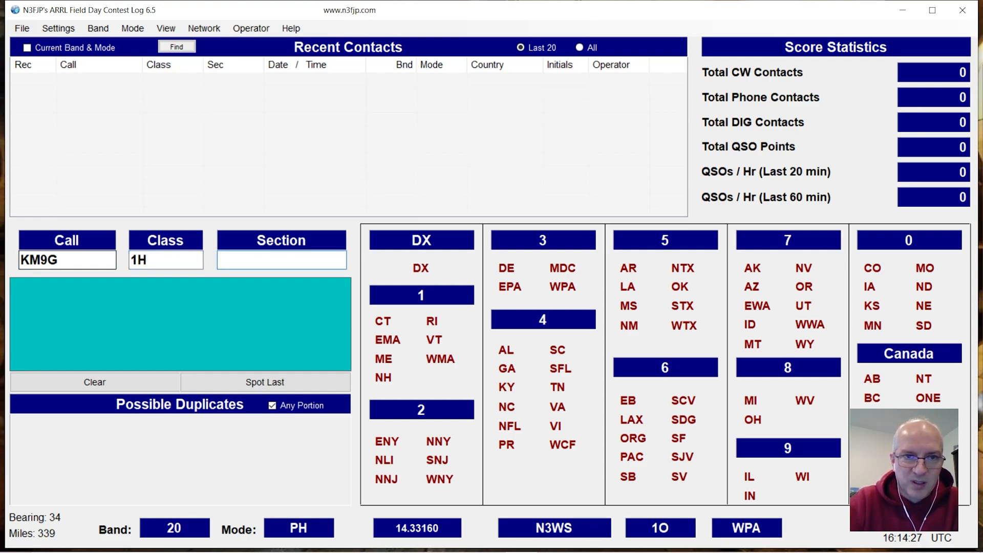
pyautogui.write('WI')
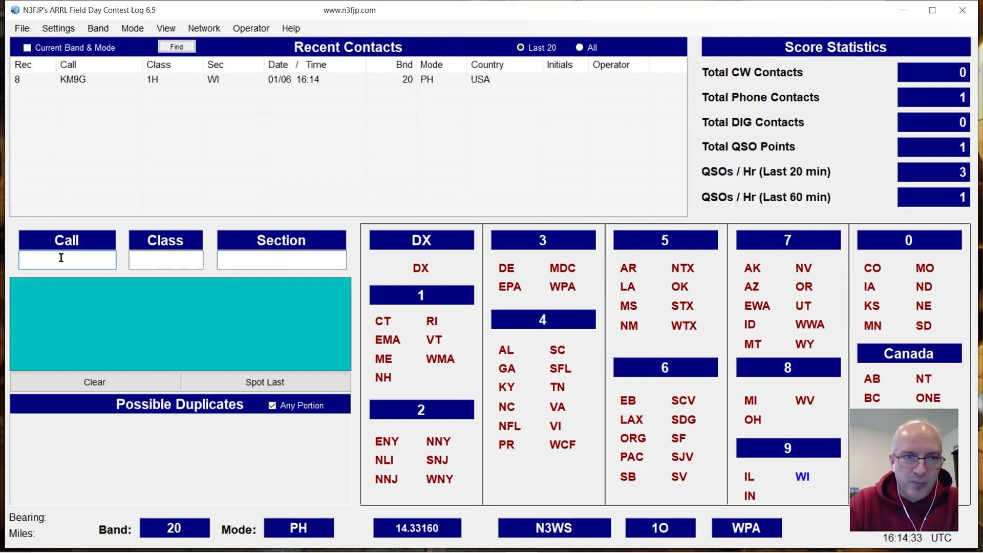
pyautogui.write('AA0Z')
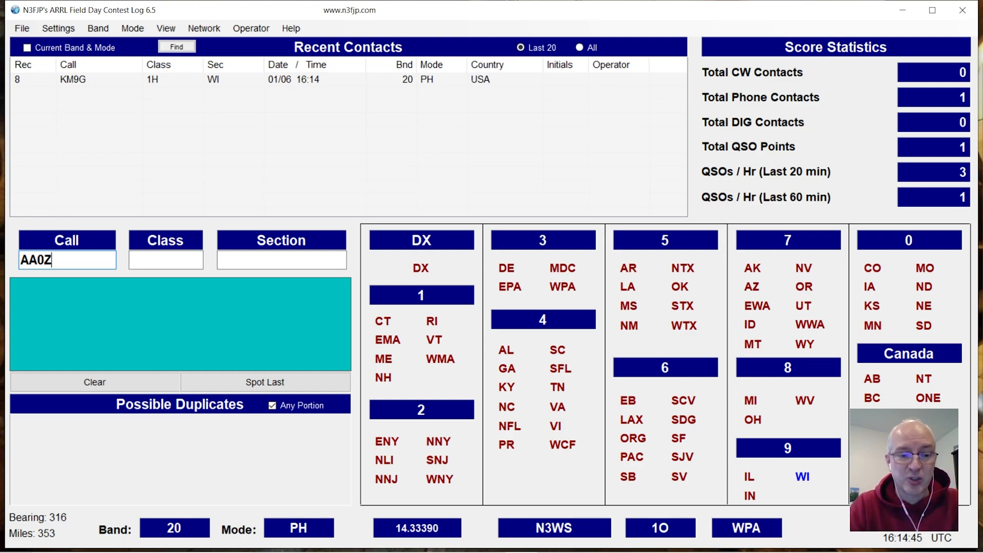
# Step: Save AA0Z at 14.33390 to the Notes List with Ctrl+H and clear the entry form
pyautogui.press('ctrl+h')
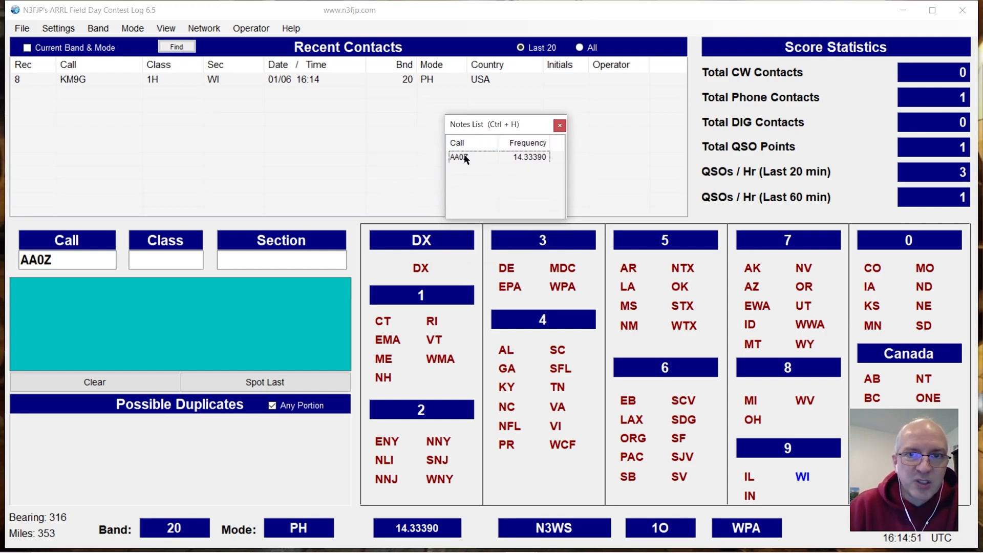
pyautogui.moveTo(366, 190)
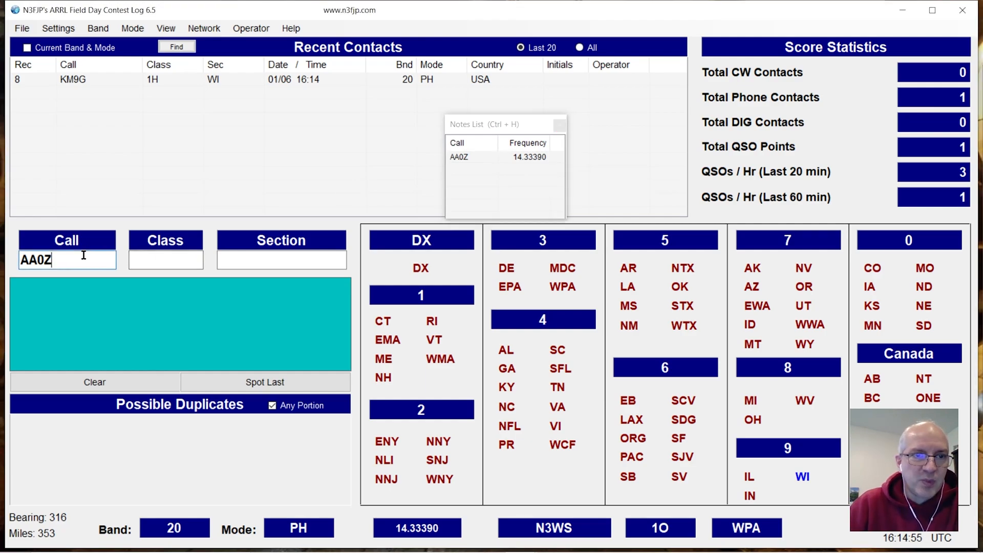
pyautogui.click(94, 382)
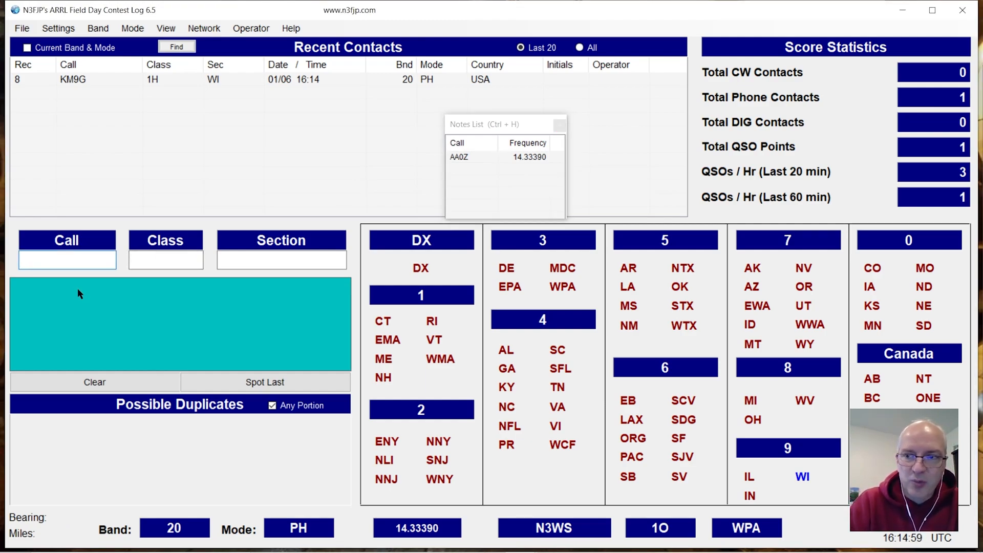
# Step: Log K6UDA as class 1H, section ID, the second phone contact
pyautogui.write('K6U')
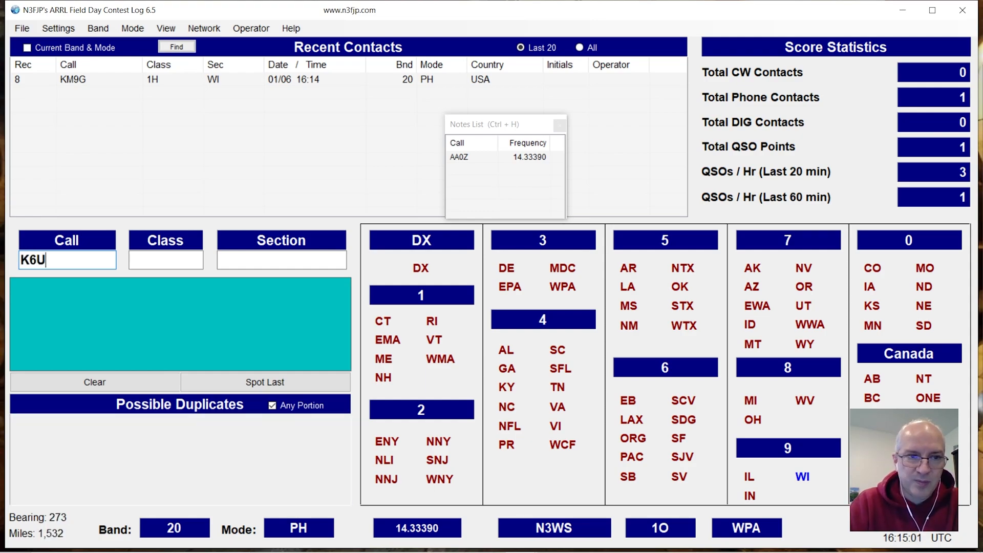
pyautogui.write('1')
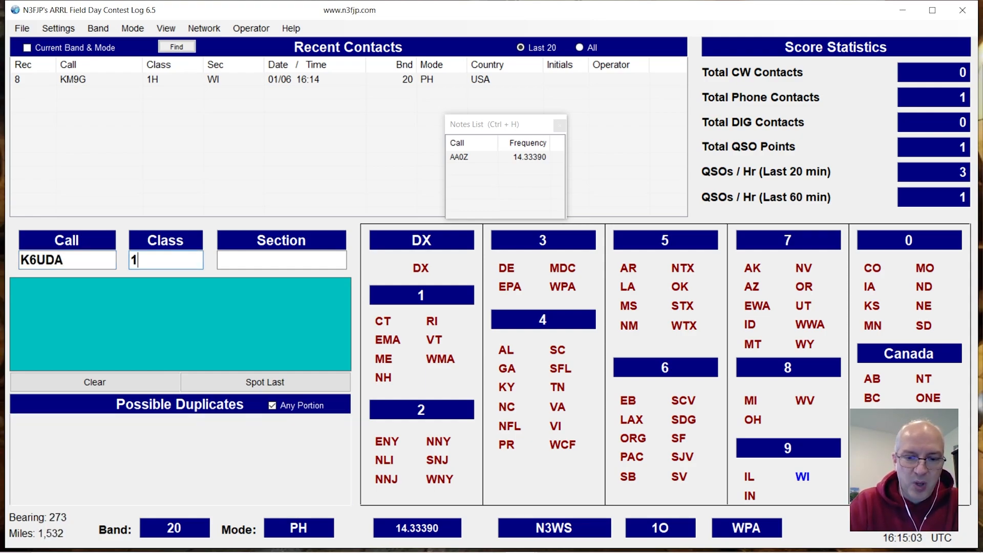
pyautogui.write('H')
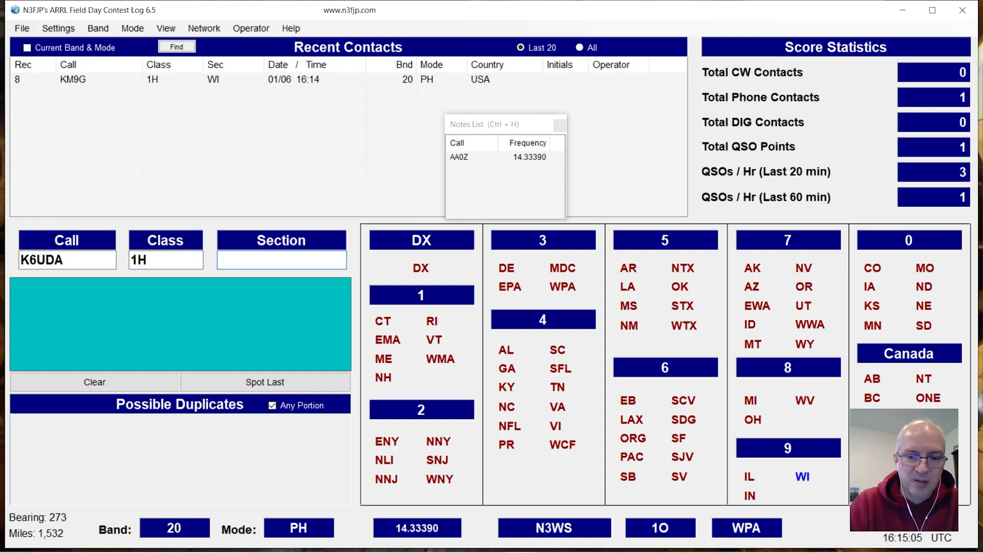
pyautogui.write('CA')
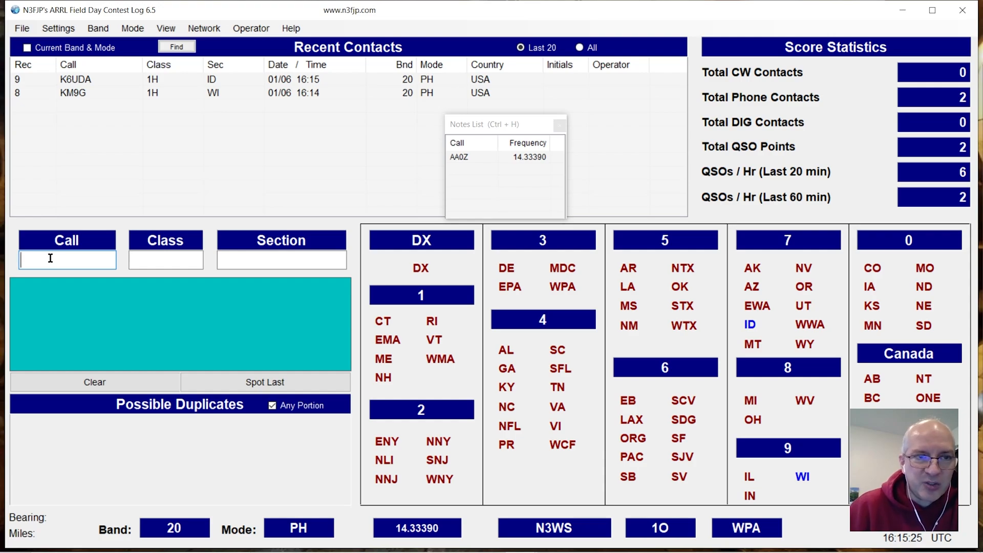
pyautogui.moveTo(448, 171)
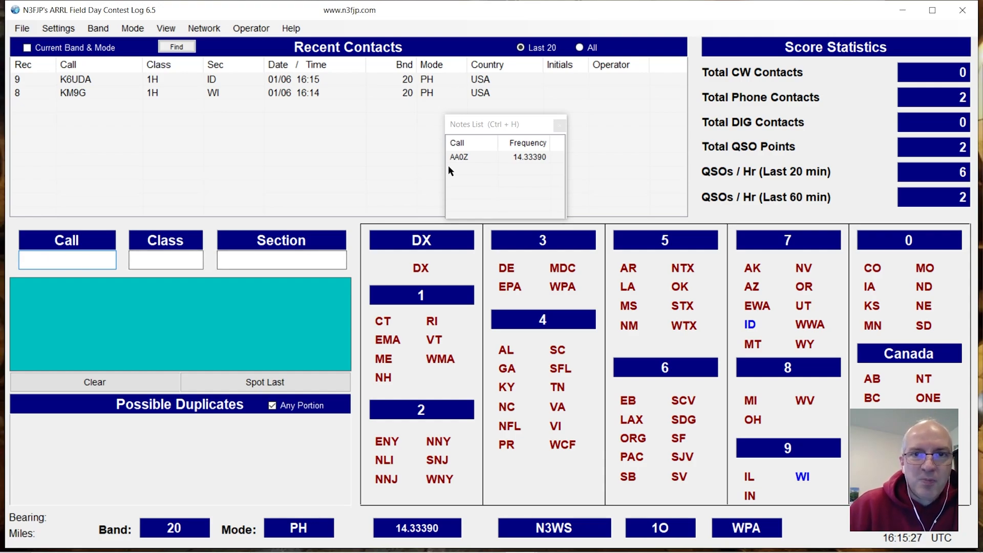
# Step: Recall the AA0Z note, clear the call, and add KM4ACK at 14.33390 to the Notes List
pyautogui.click(467, 156)
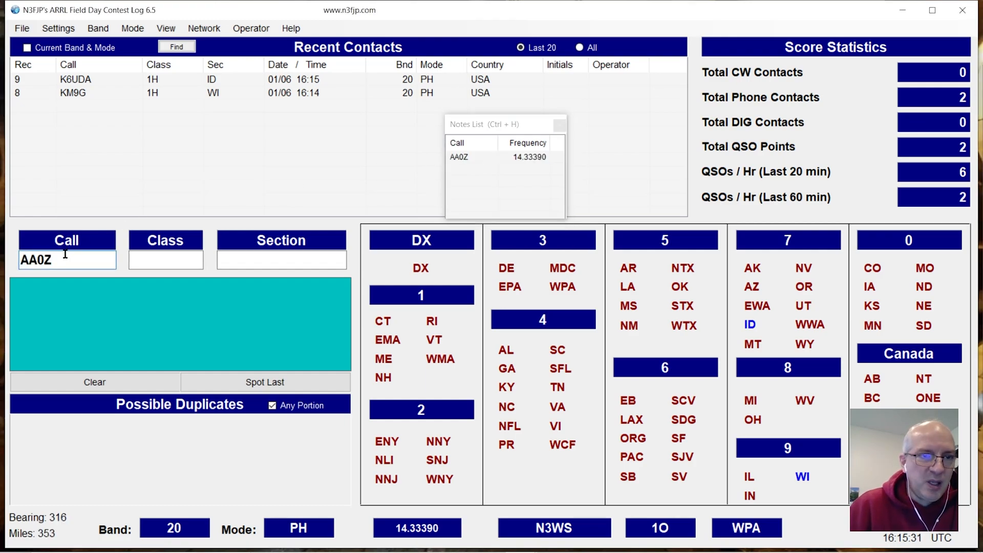
pyautogui.click(165, 259)
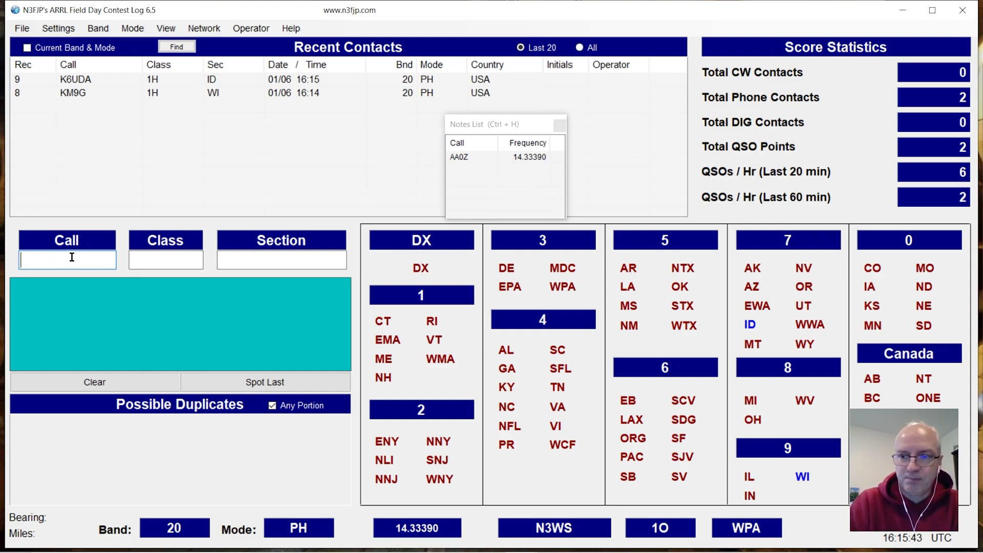
pyautogui.write('KM4A')
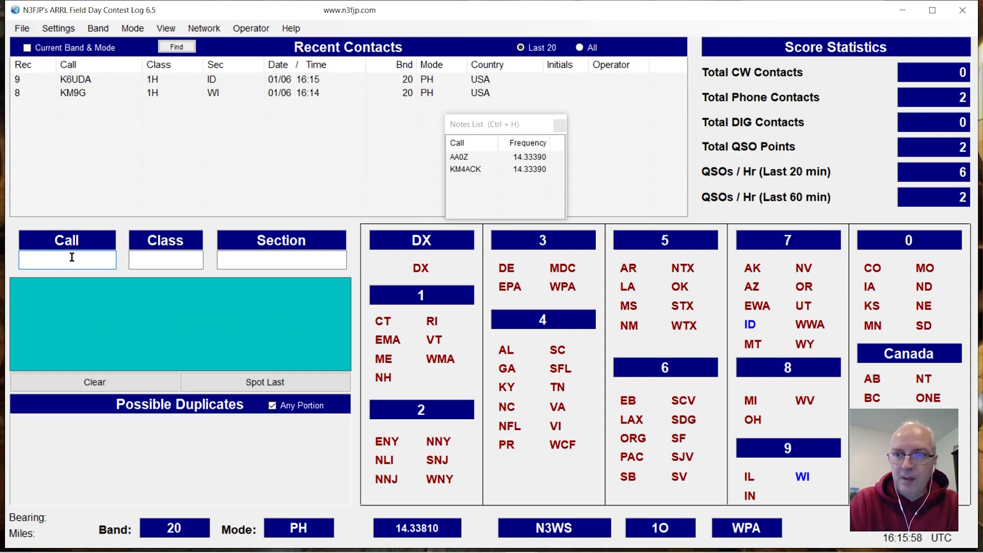
pyautogui.write('N0S')
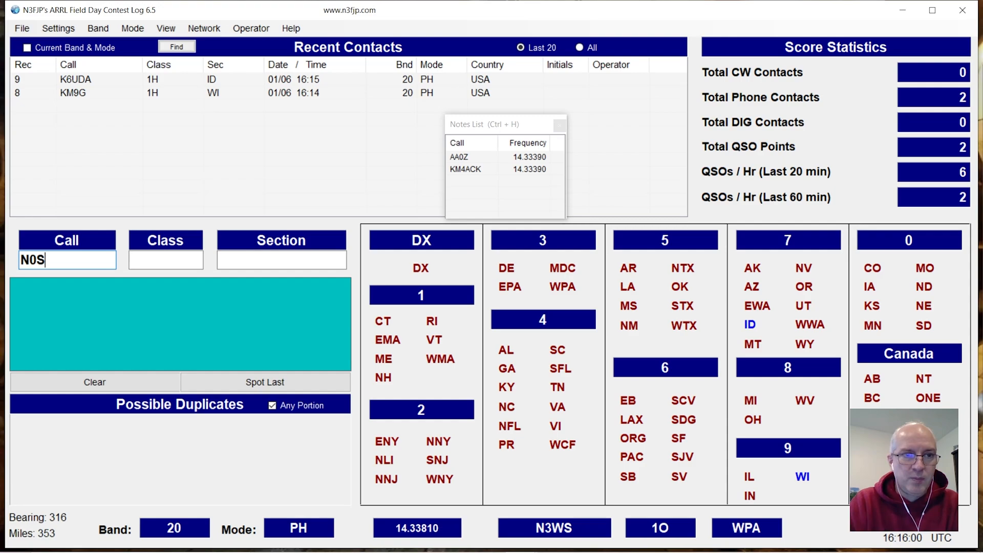
pyautogui.write('SC')
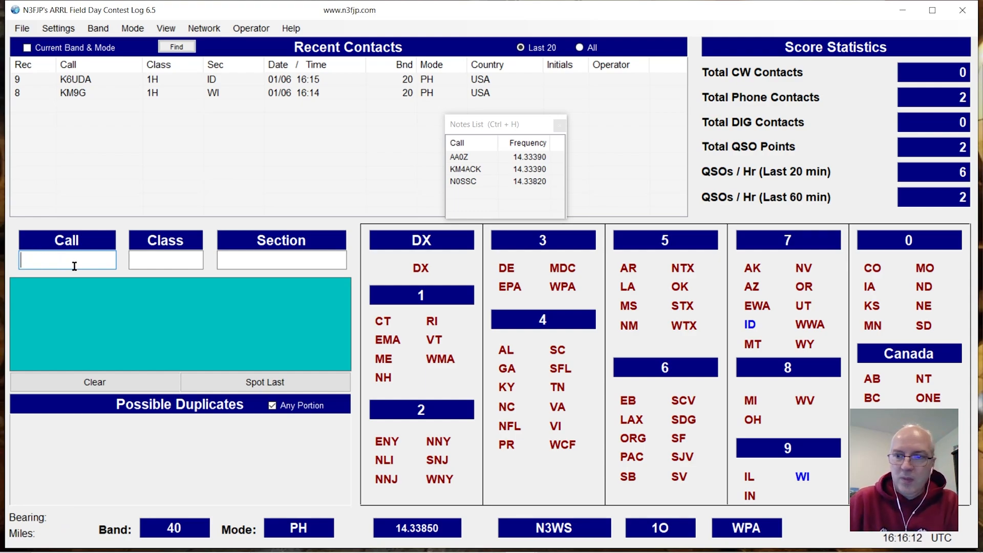
pyautogui.write('K')
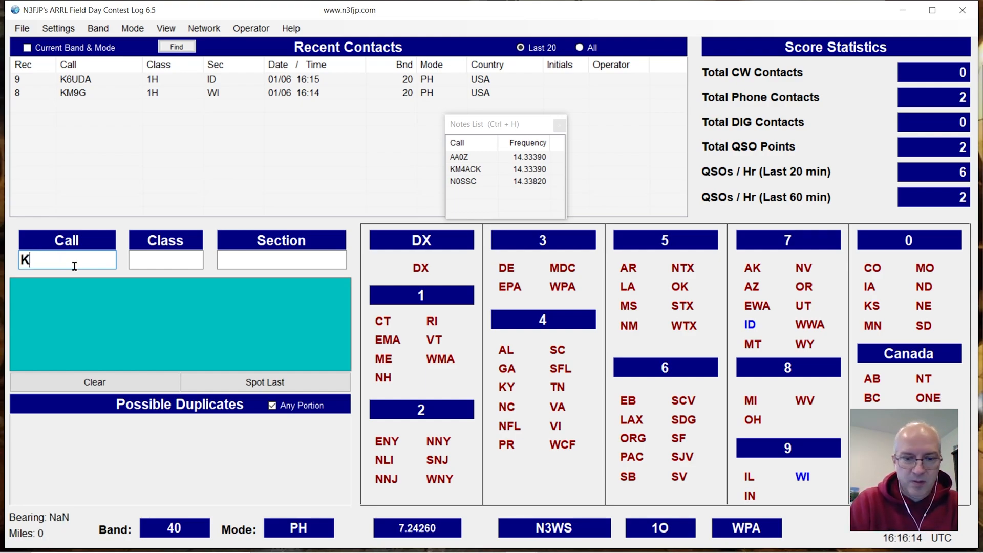
pyautogui.write('5ATA')
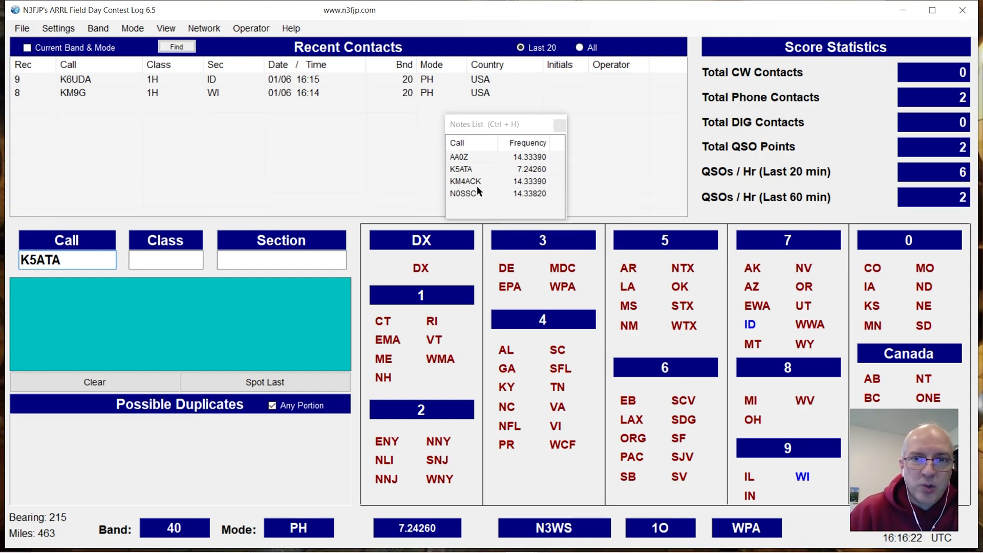
pyautogui.moveTo(466, 183)
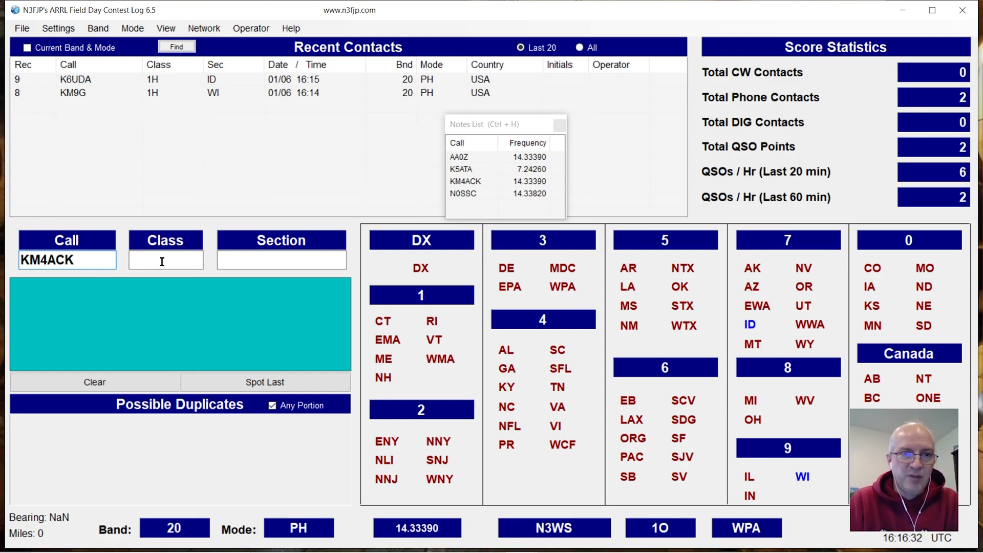
# Step: Log KM4ACK as class 1O, section MI, removing it from the Notes List
pyautogui.write('1O')
pyautogui.click(282, 260)
pyautogui.write('MI')
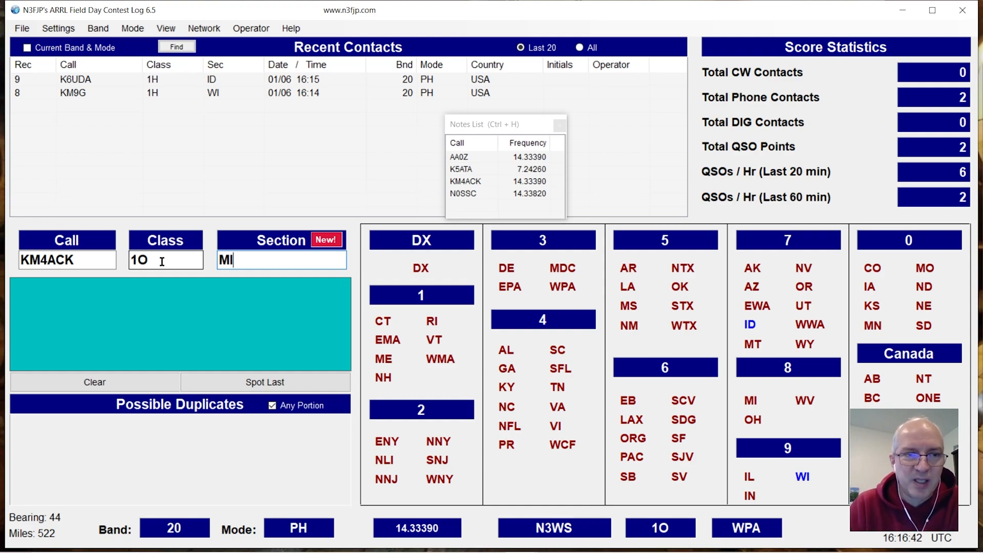
pyautogui.press('enter')
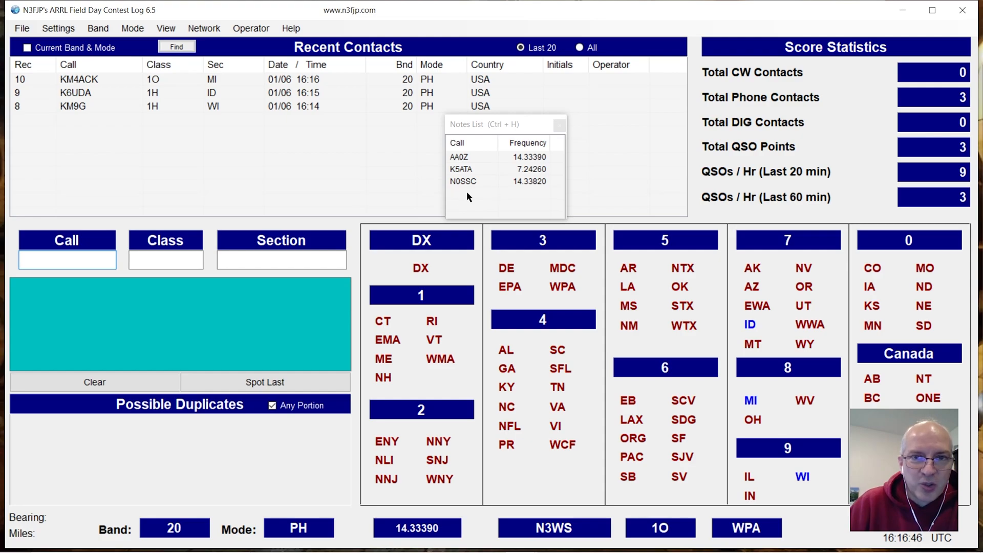
pyautogui.moveTo(471, 190)
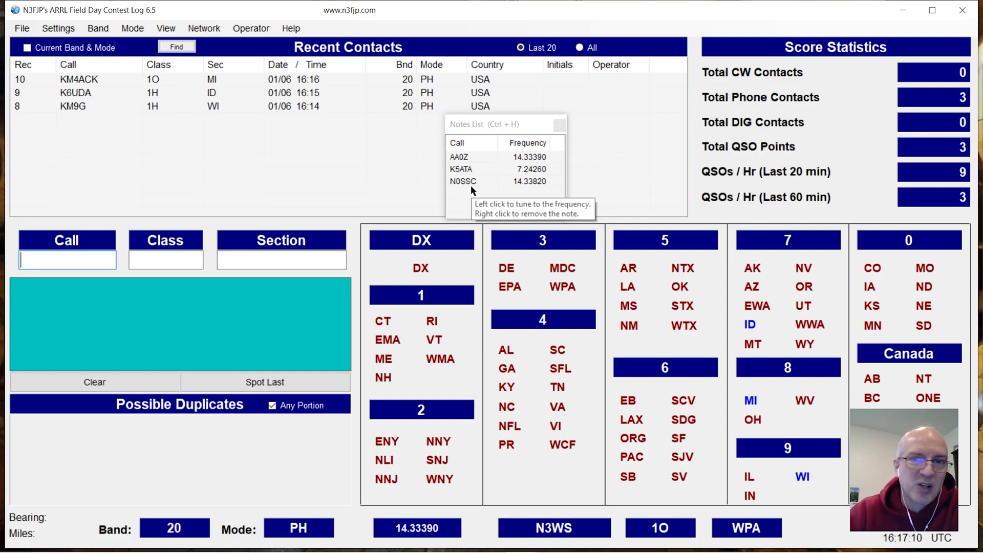
# Step: Tune to K5ATA's noted 7.24260 and load its call into the entry form
pyautogui.click(490, 169)
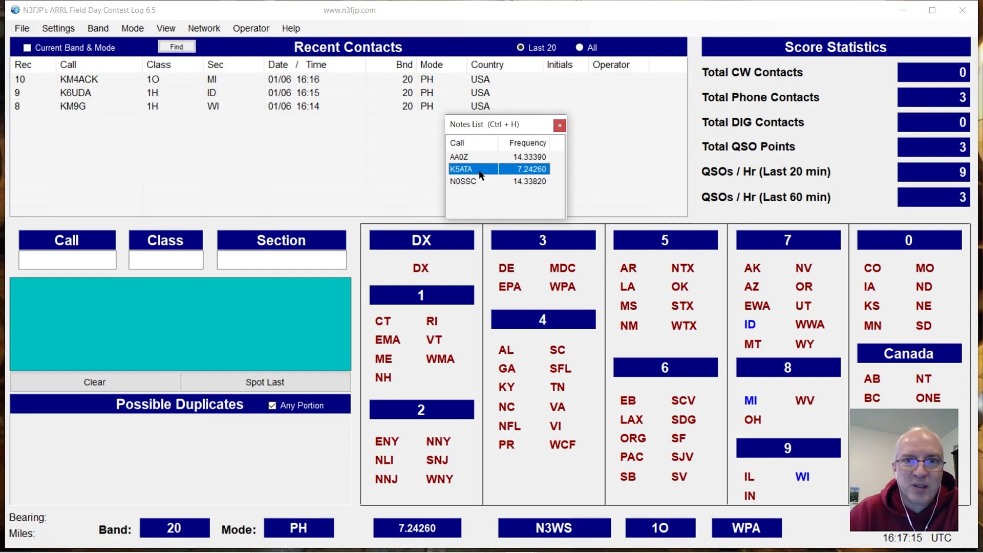
pyautogui.doubleClick(479, 169)
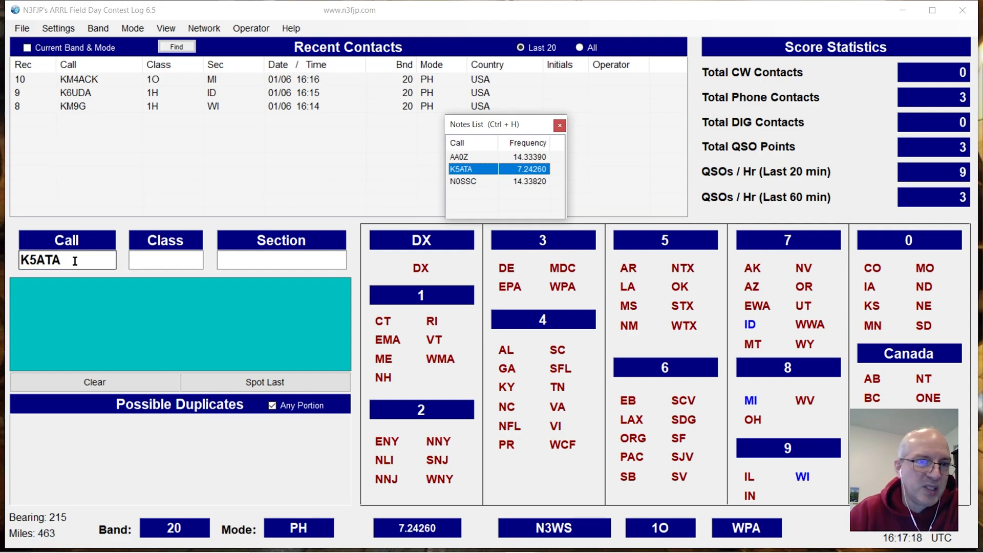